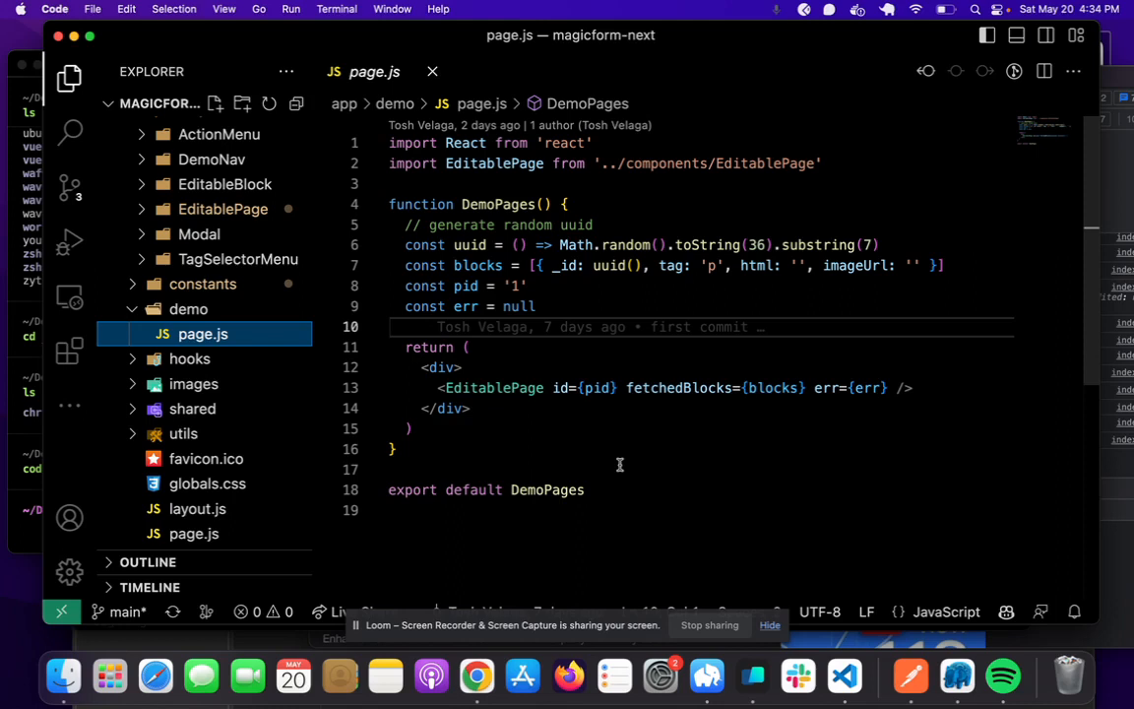
{"action": "mouse_move", "coordinate": [681, 185]}
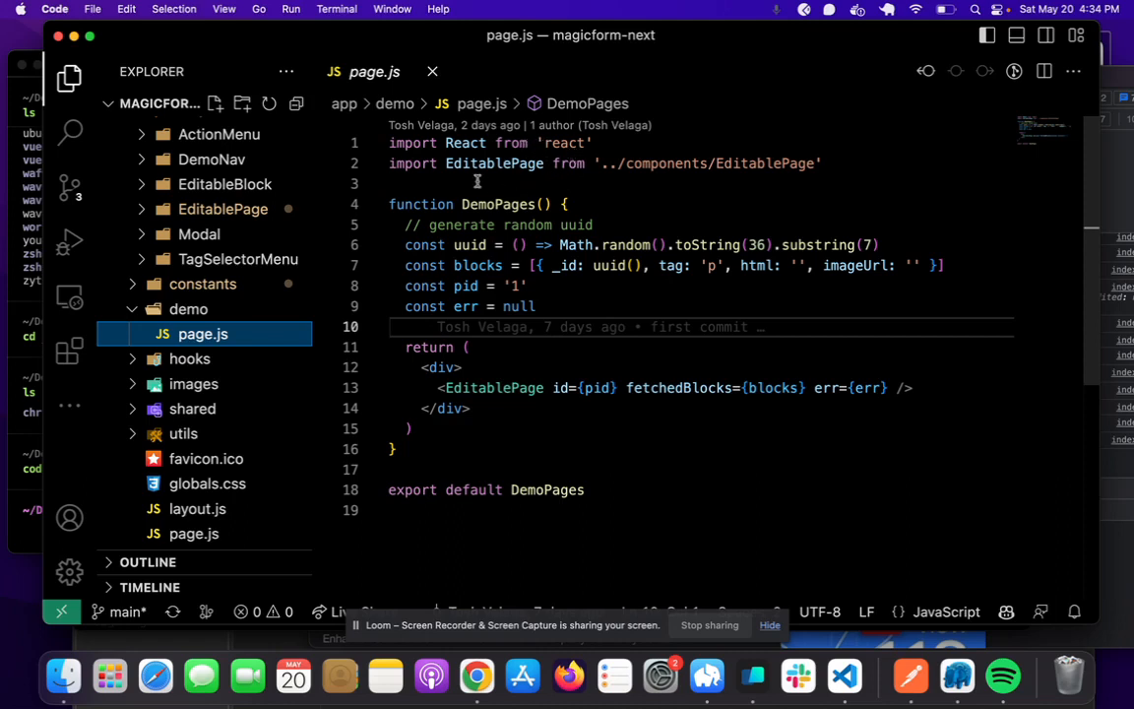
{"action": "mouse_move", "coordinate": [628, 205]}
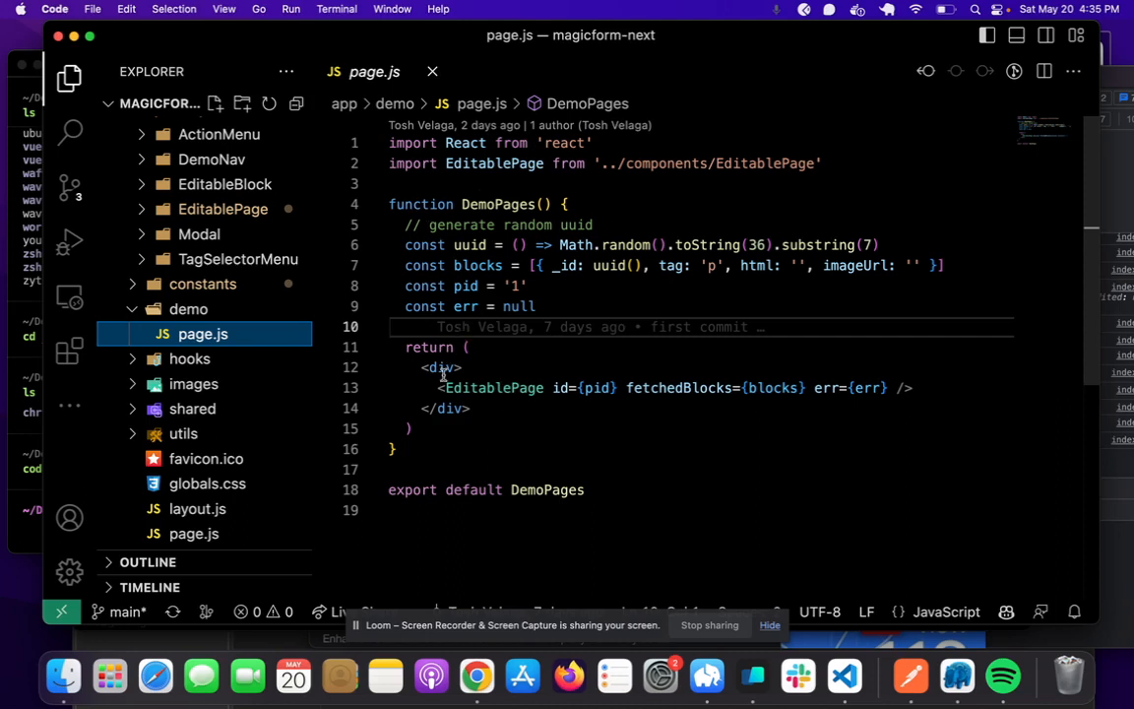
Expand the EditablePage folder and show its index.js with the 'use client' directive highlighted
{"action": "left_click", "coordinate": [439, 388]}
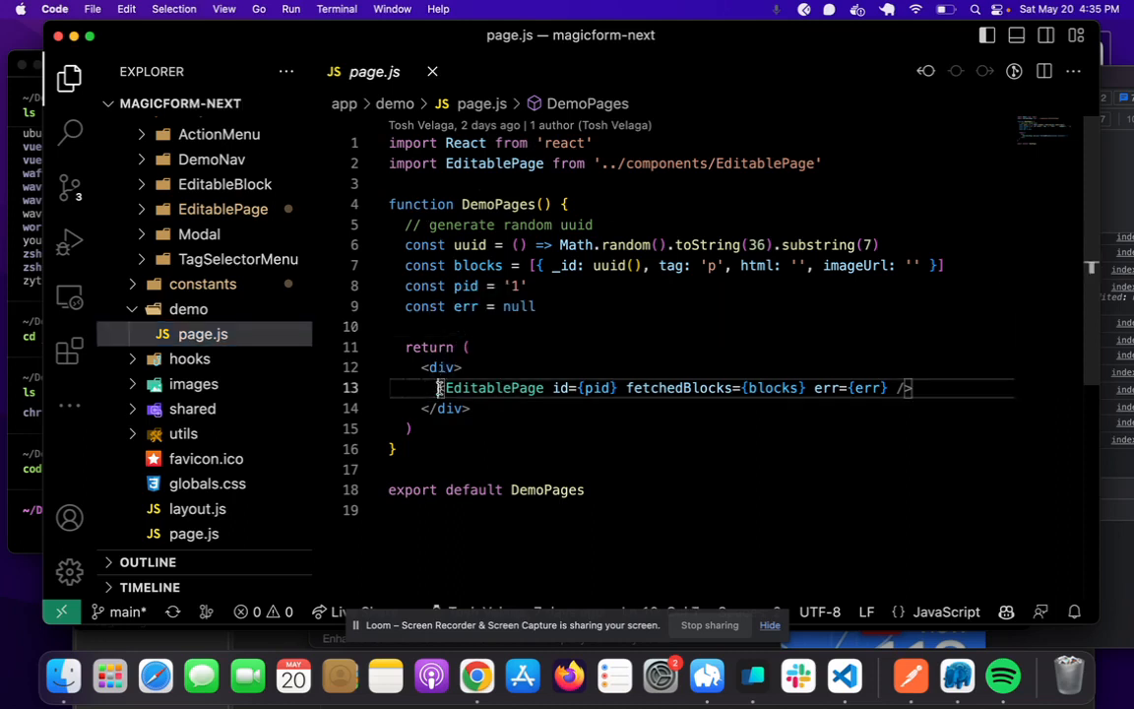
{"action": "left_click", "coordinate": [223, 209]}
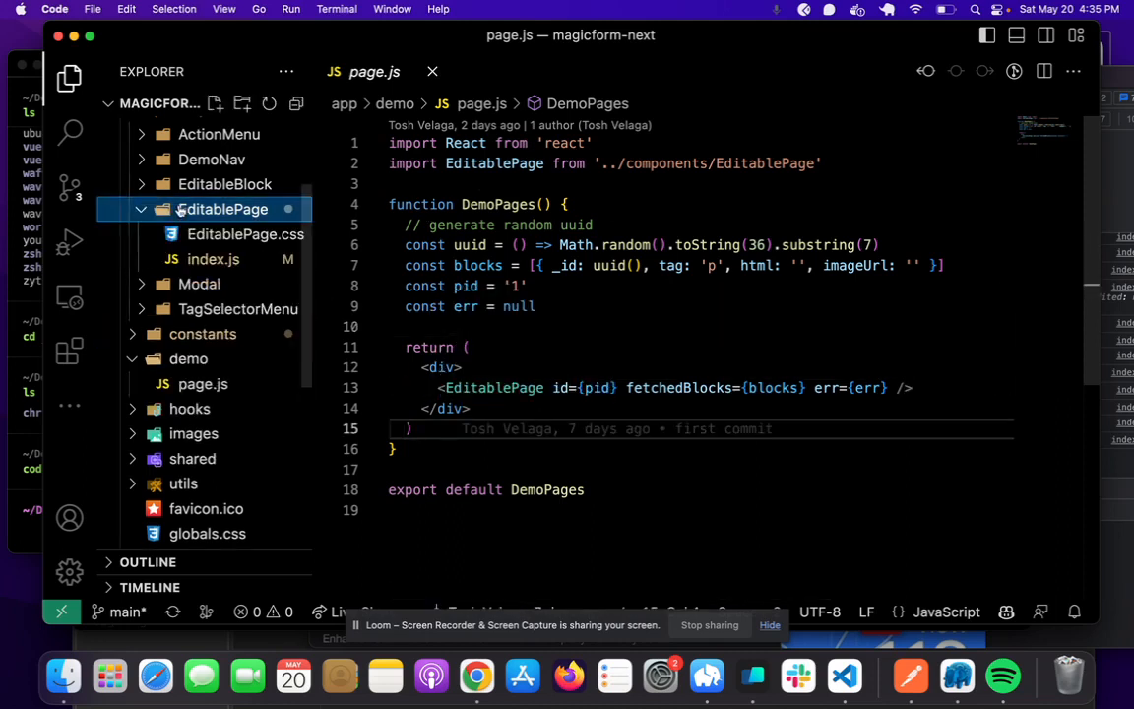
{"action": "left_click", "coordinate": [213, 260]}
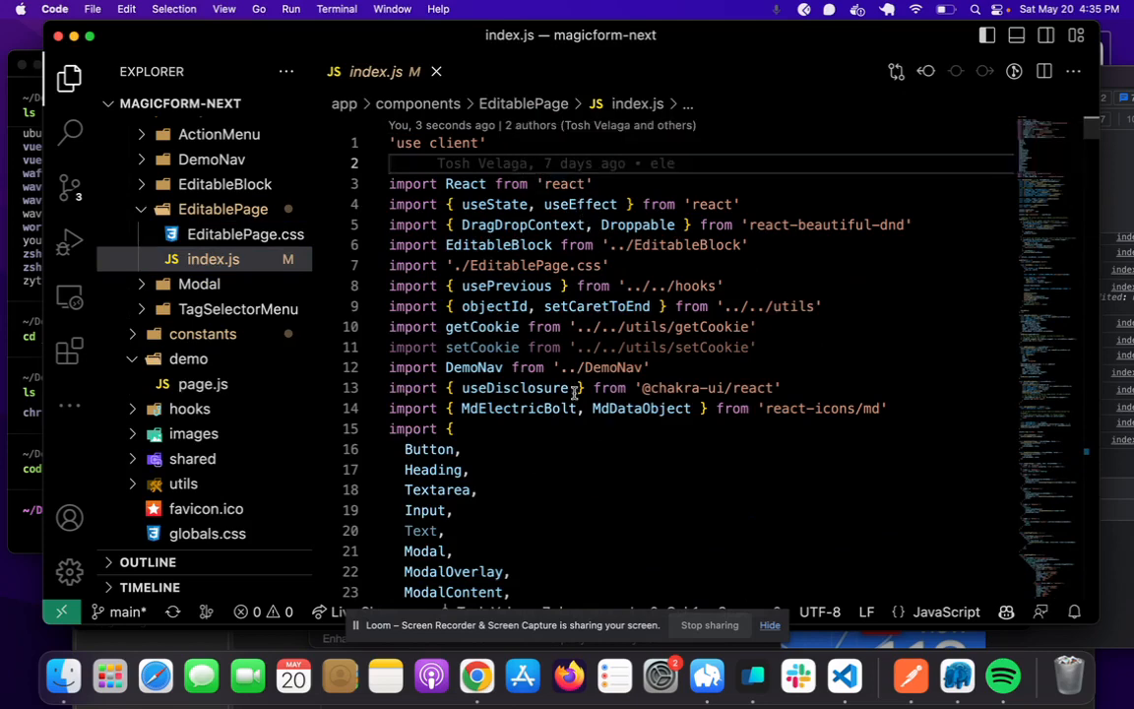
{"action": "mouse_move", "coordinate": [571, 466]}
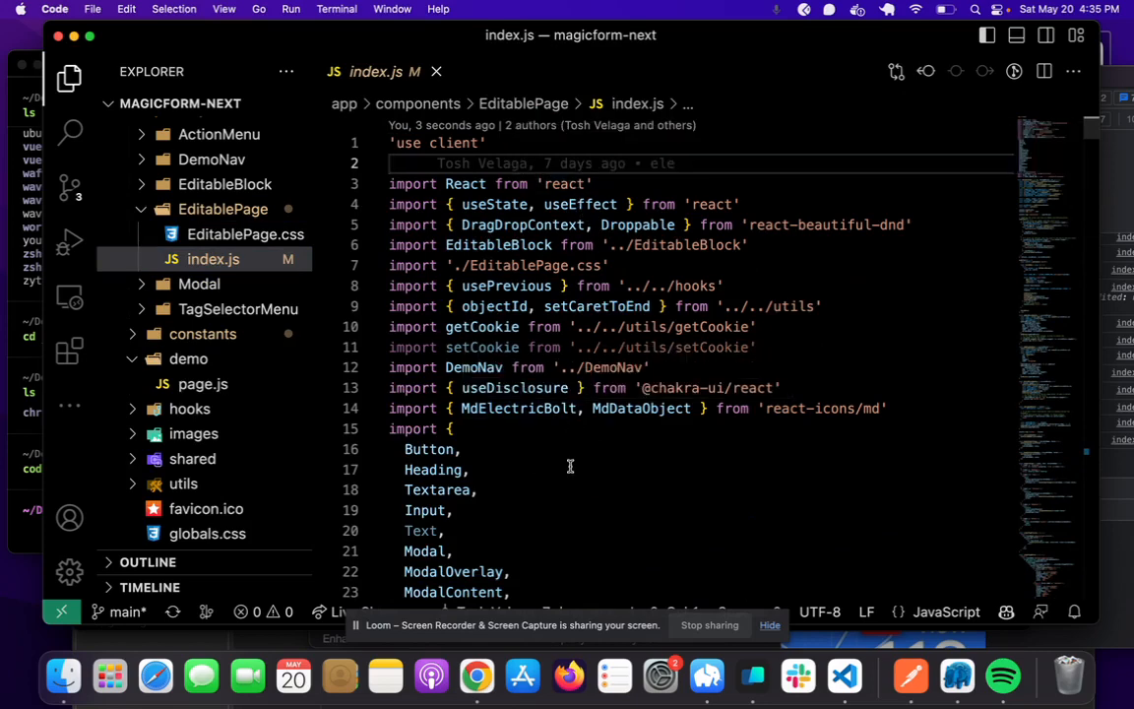
{"action": "left_click_drag", "start_coordinate": [461, 202], "coordinate": [575, 203]}
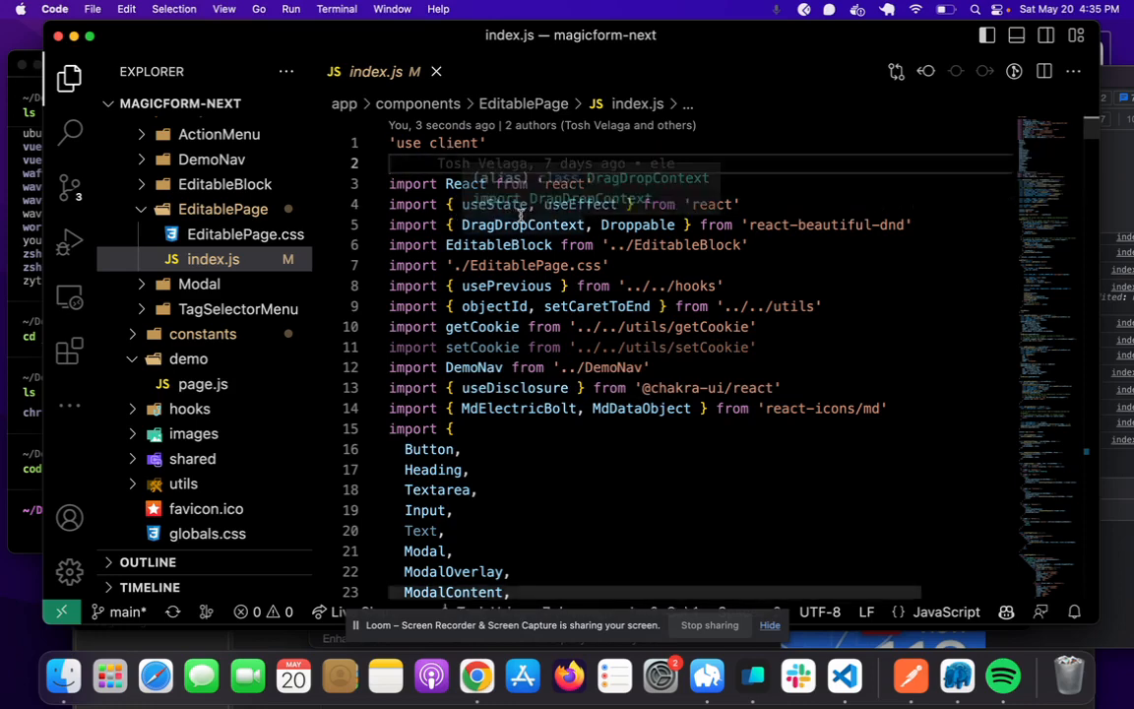
{"action": "left_click", "coordinate": [223, 208]}
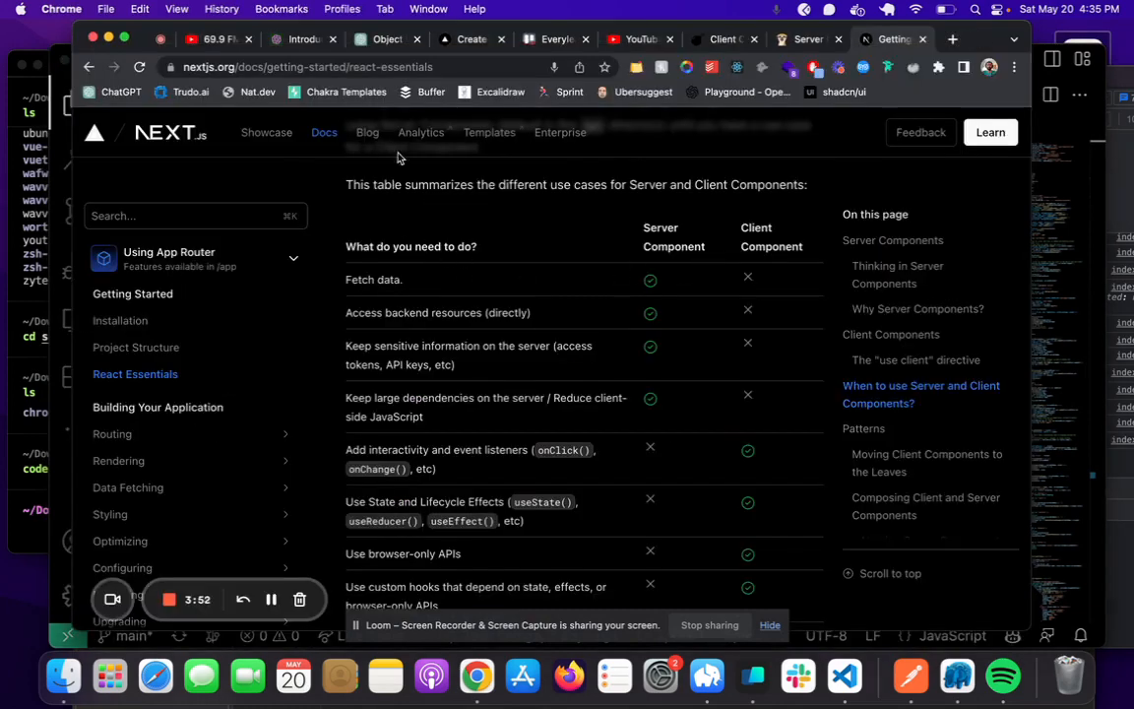
Highlight the Client Component heading and scroll through the Server vs Client use-case table
{"action": "double_click", "coordinate": [754, 228]}
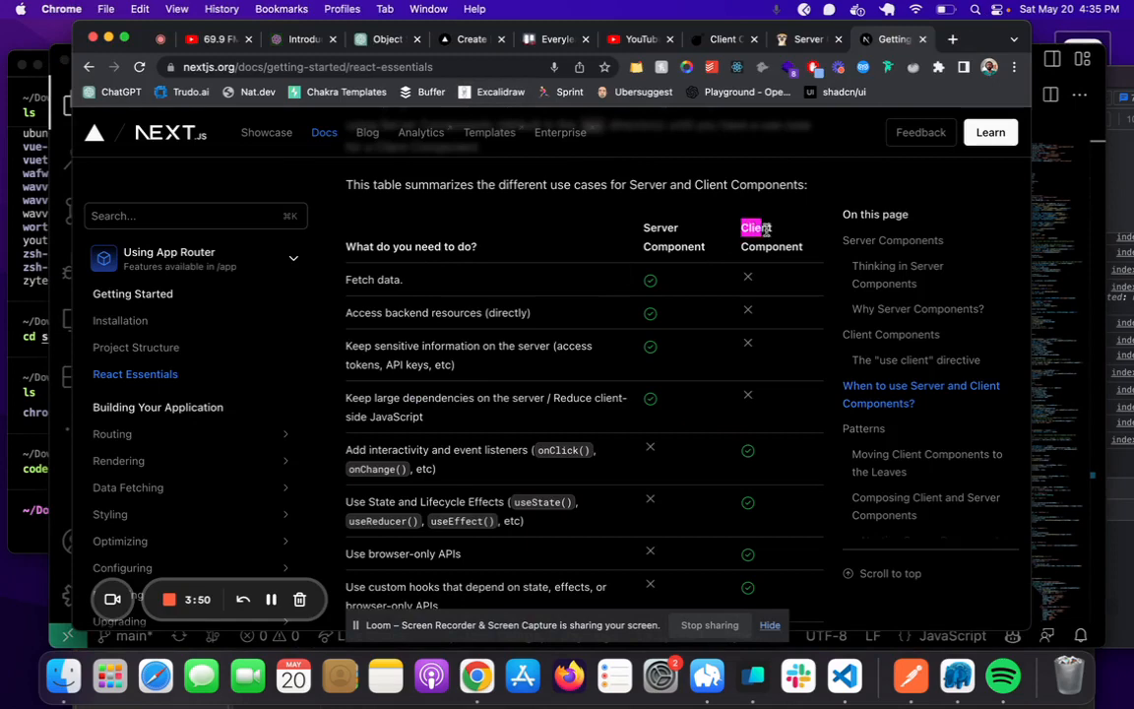
{"action": "scroll", "scroll_direction": "down", "scroll_amount": 3}
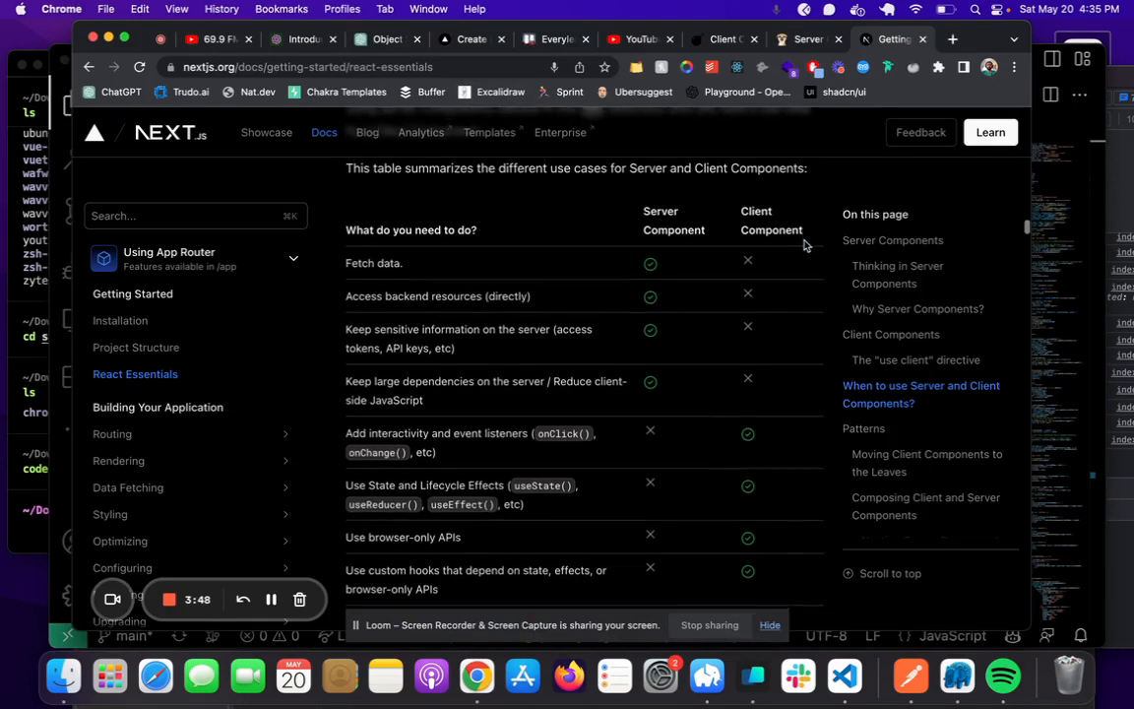
{"action": "scroll", "scroll_direction": "down", "scroll_amount": 3}
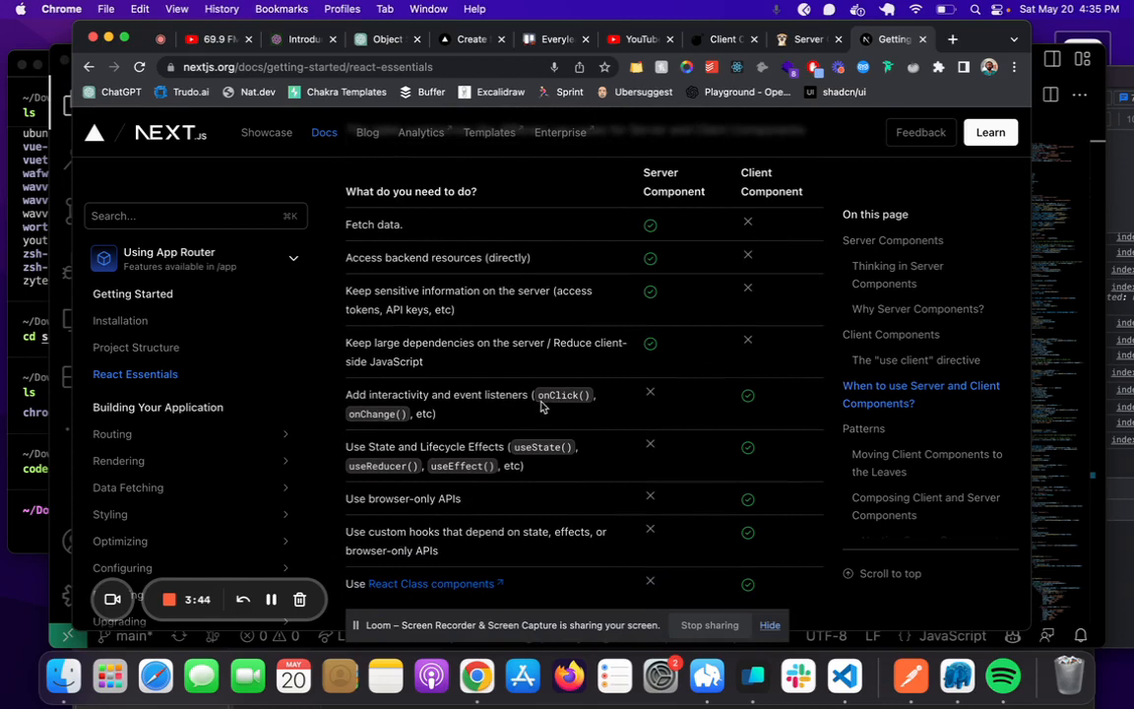
{"action": "mouse_move", "coordinate": [748, 399]}
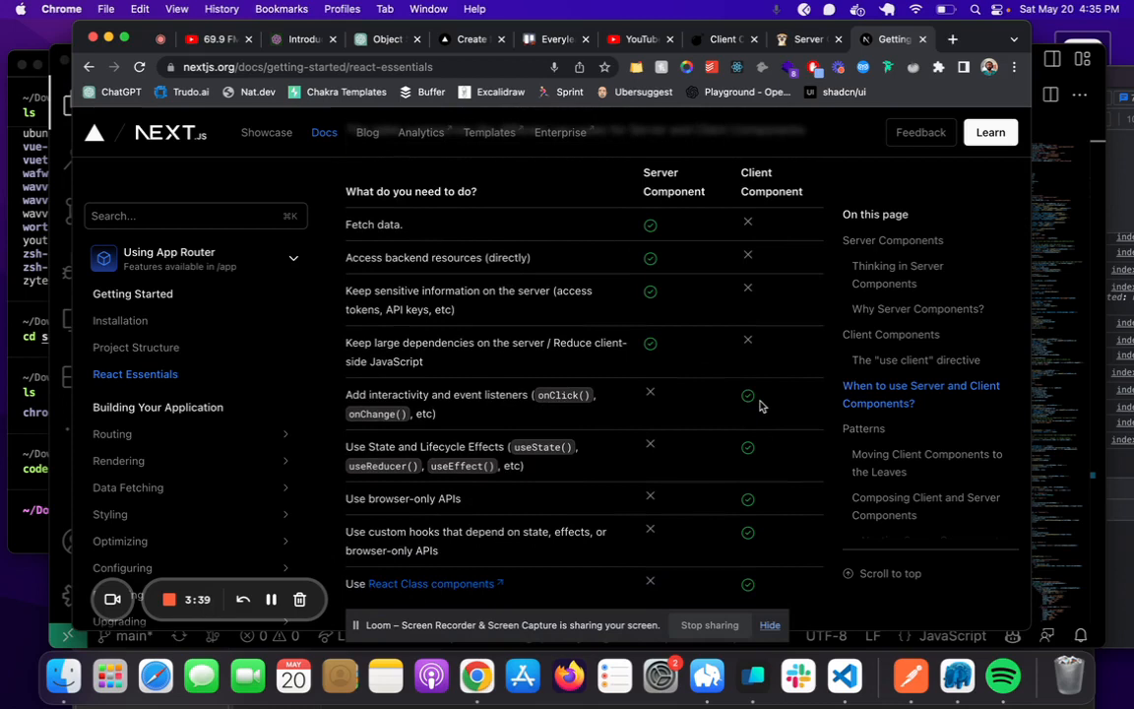
{"action": "scroll", "scroll_direction": "down", "scroll_amount": 3}
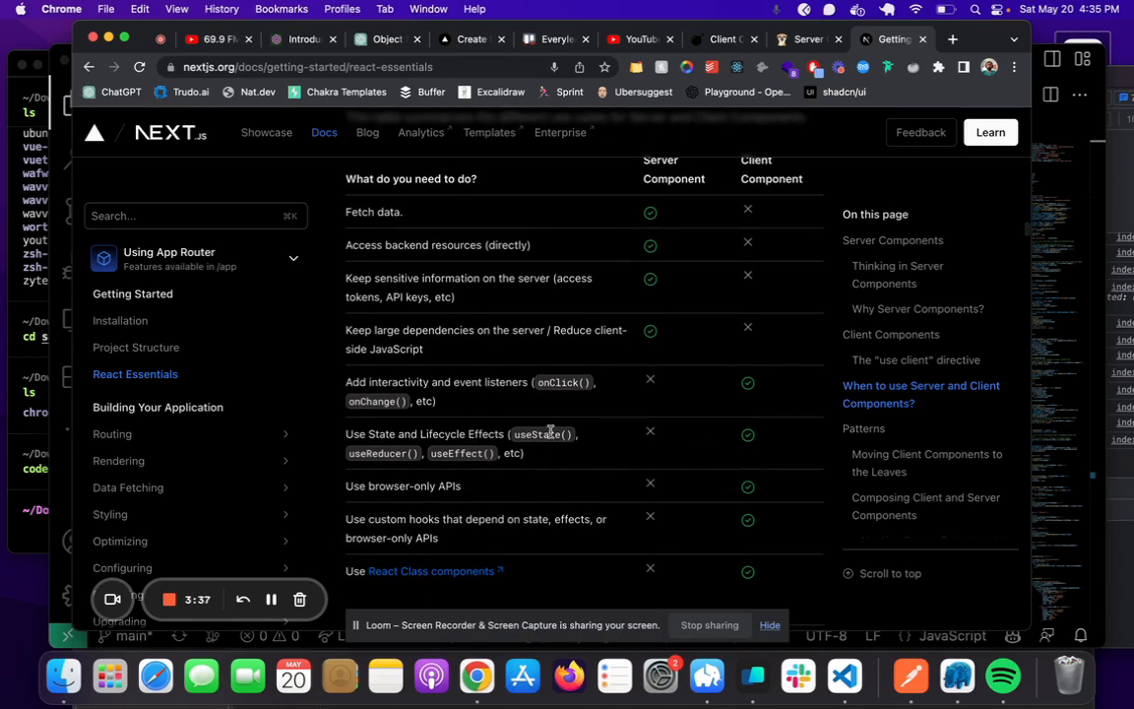
{"action": "scroll", "scroll_direction": "down", "scroll_amount": 3}
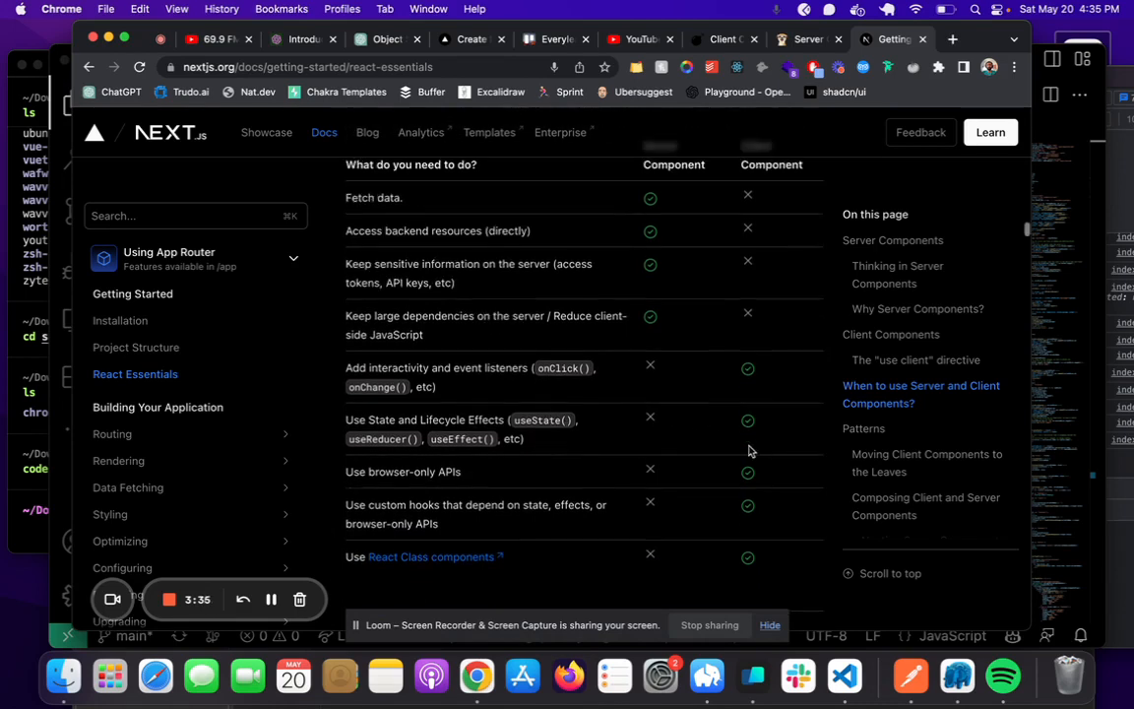
{"action": "scroll", "scroll_direction": "down", "scroll_amount": 3}
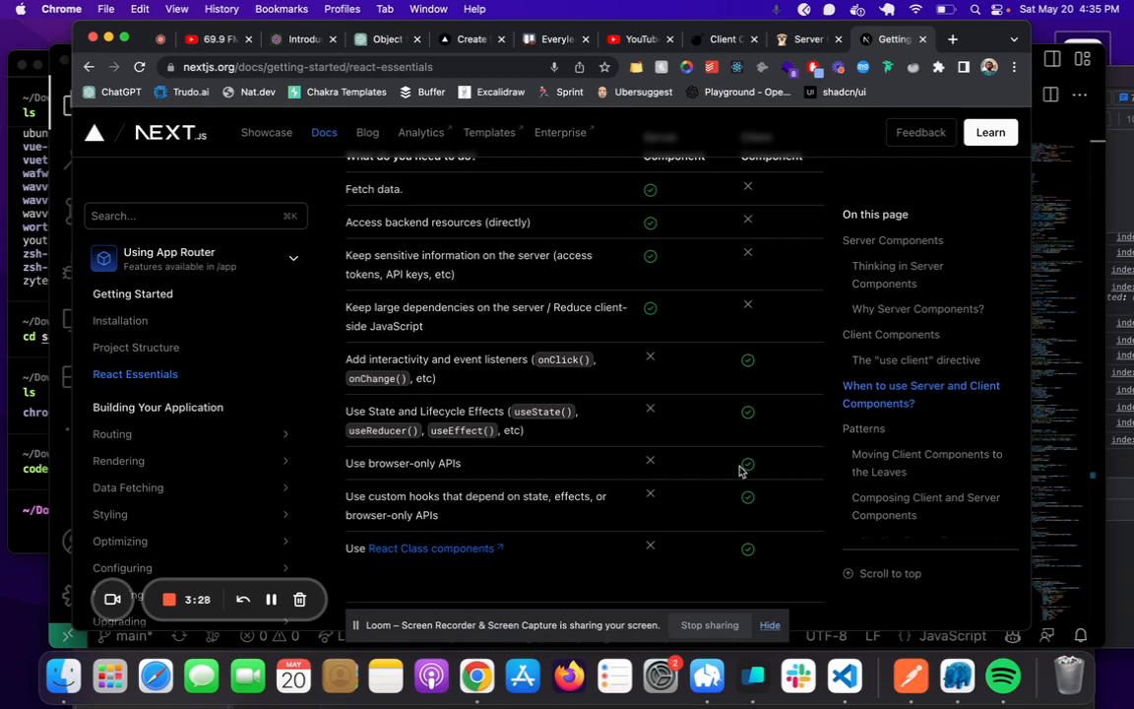
{"action": "mouse_move", "coordinate": [567, 524]}
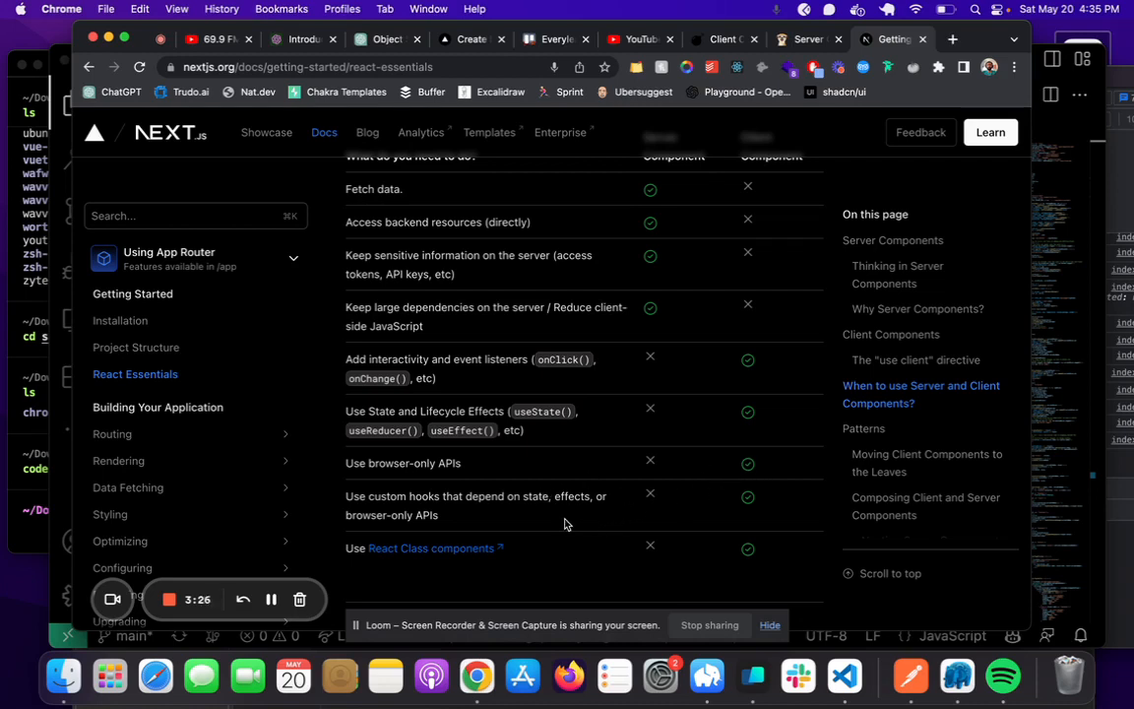
{"action": "scroll", "scroll_direction": "down", "scroll_amount": 3}
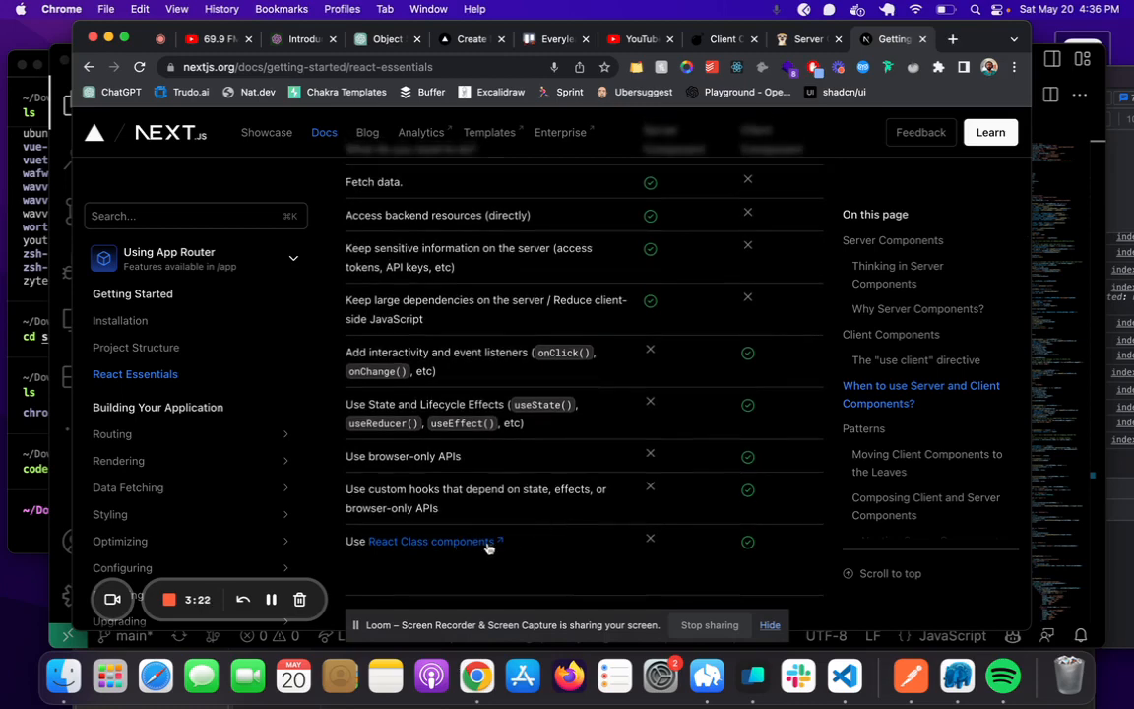
{"action": "scroll", "scroll_direction": "down", "scroll_amount": 3}
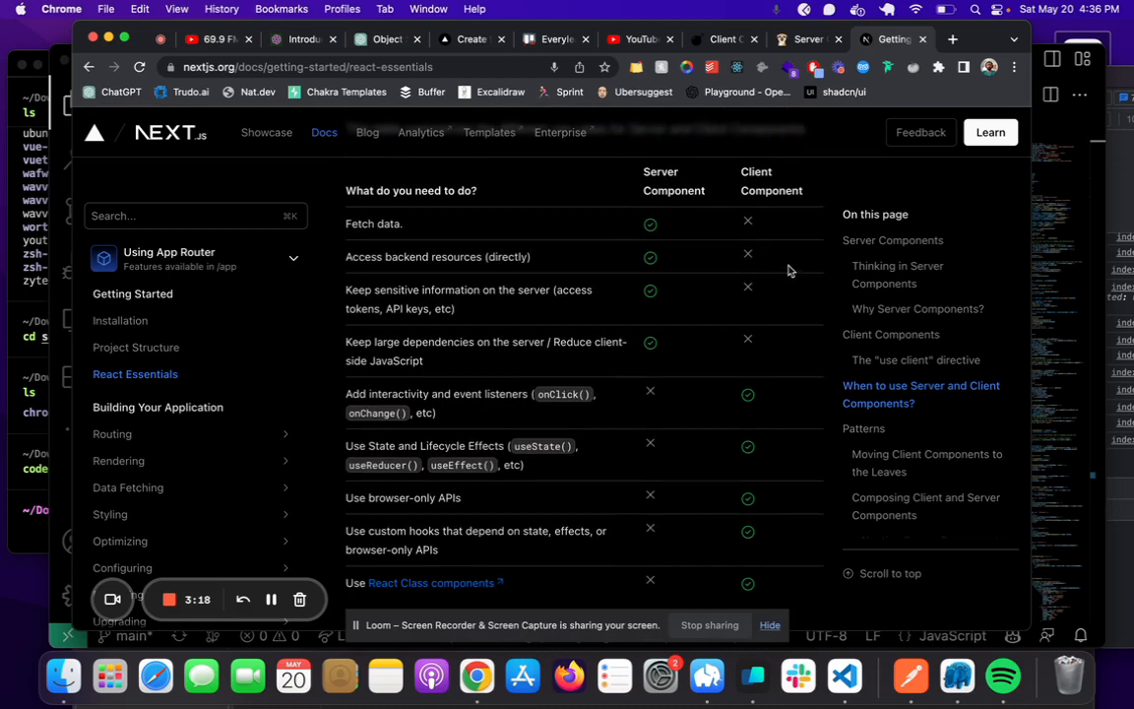
{"action": "mouse_move", "coordinate": [703, 195]}
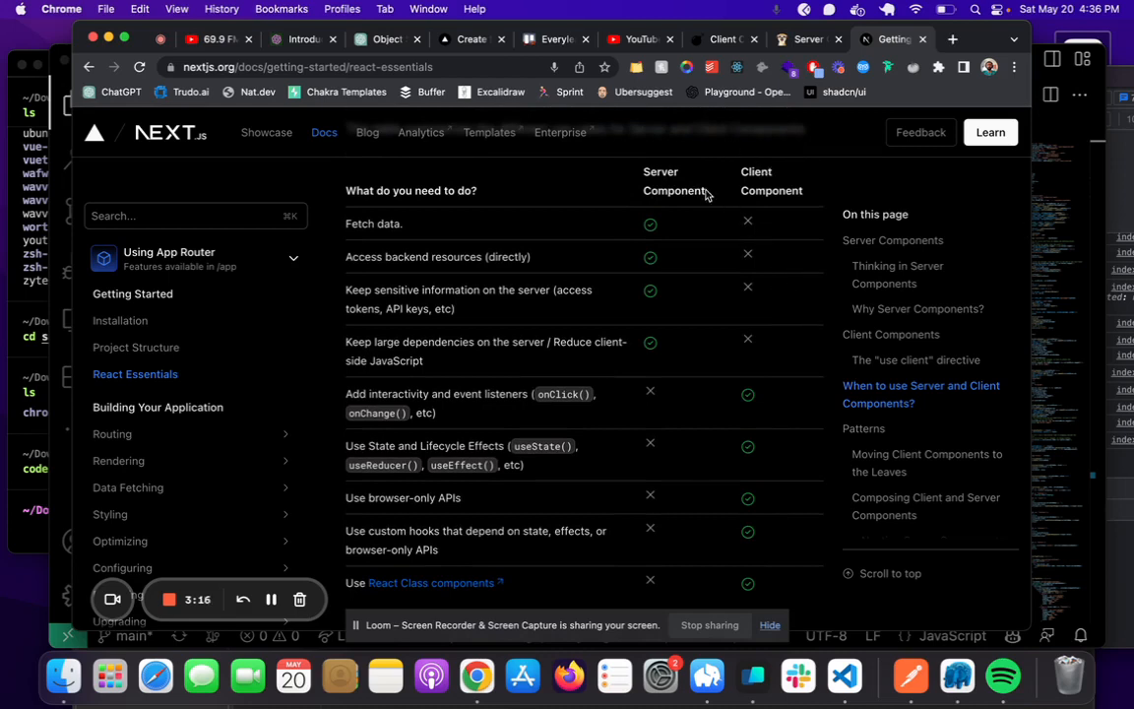
{"action": "mouse_move", "coordinate": [521, 252]}
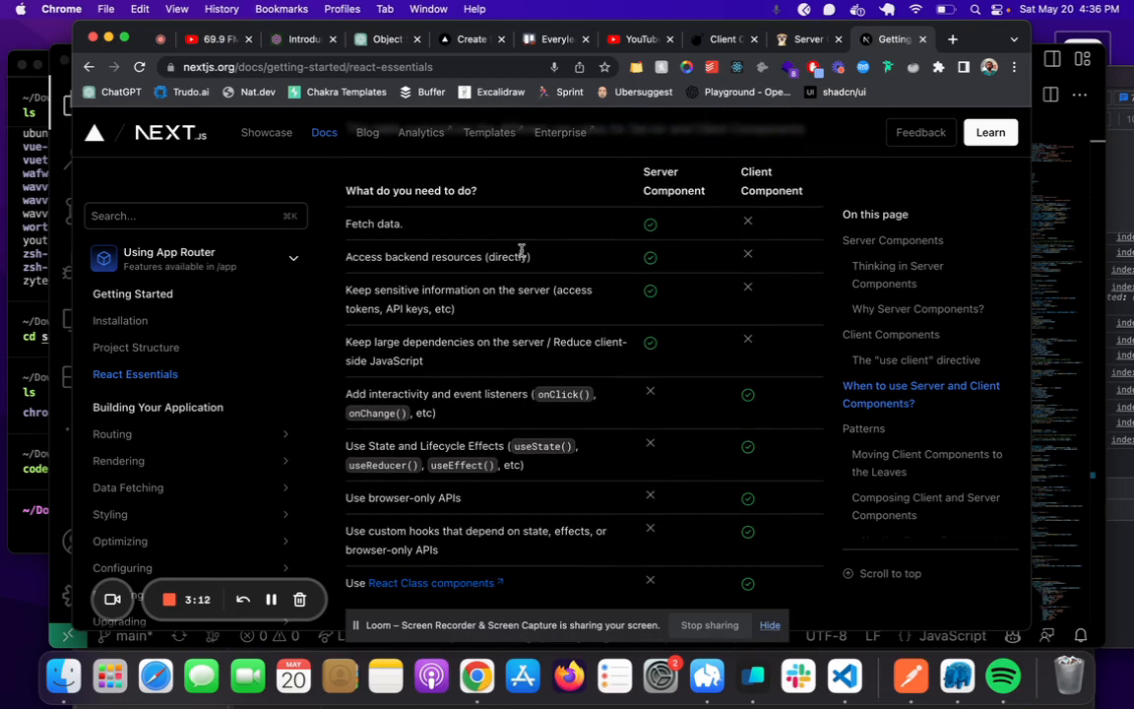
{"action": "mouse_move", "coordinate": [468, 311]}
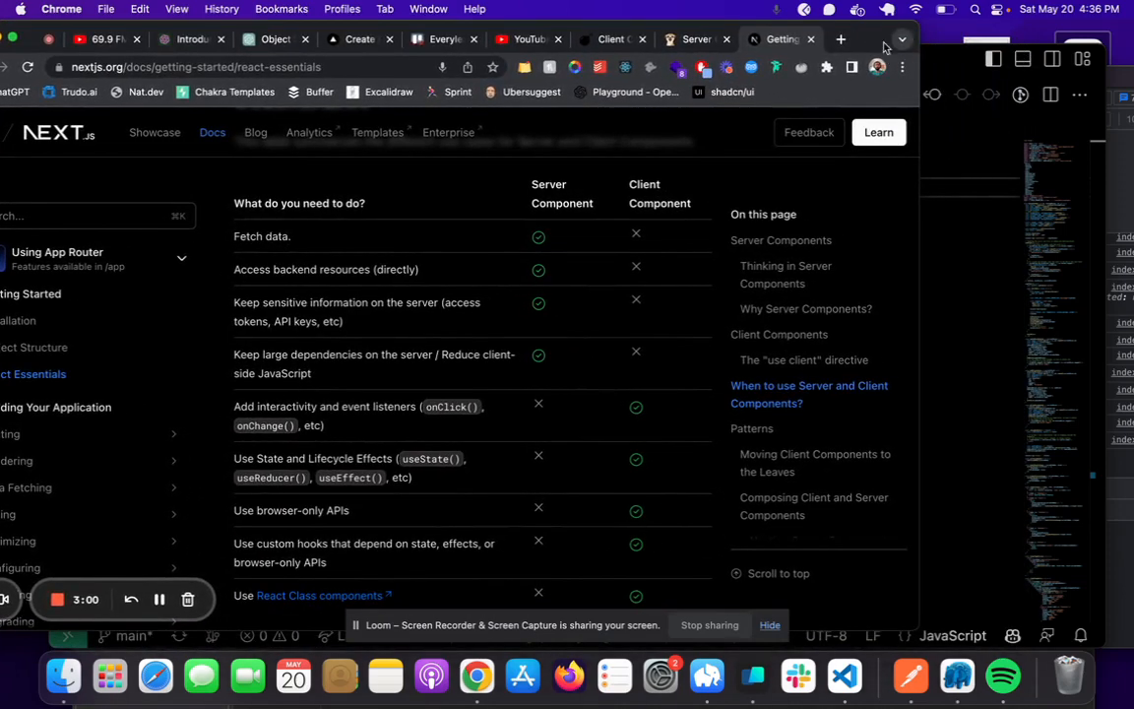
{"action": "mouse_move", "coordinate": [864, 40]}
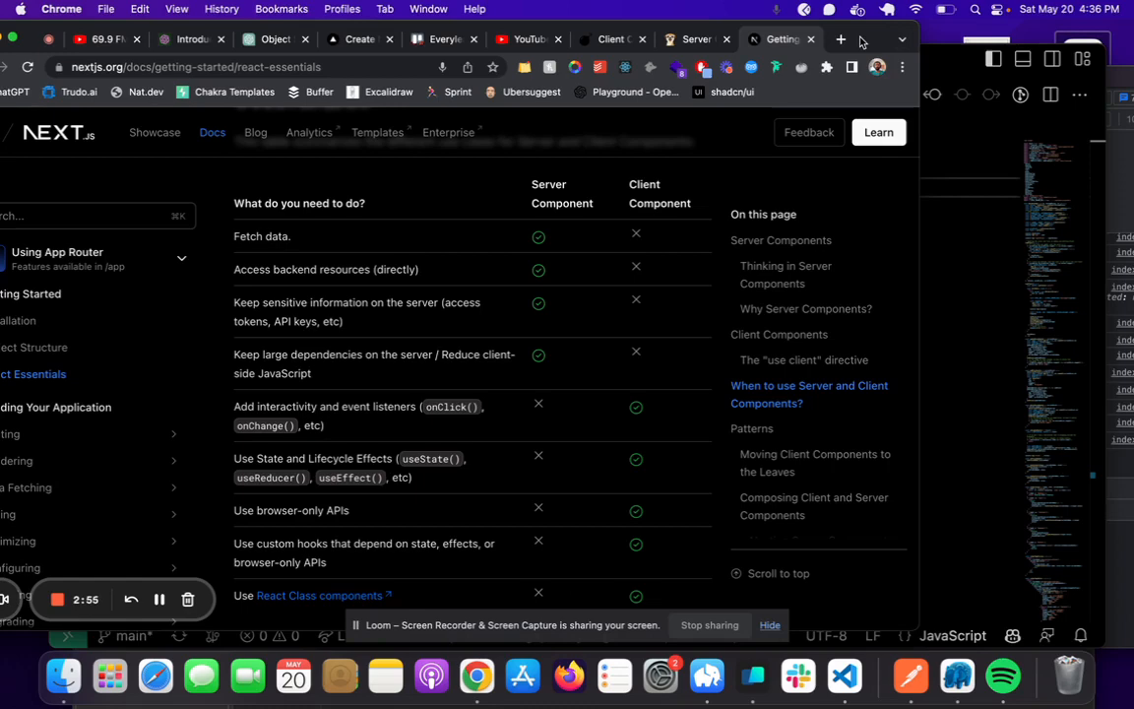
Bring VS Code back to the front showing EditablePage index.js with its React hook imports
{"action": "left_click", "coordinate": [841, 677]}
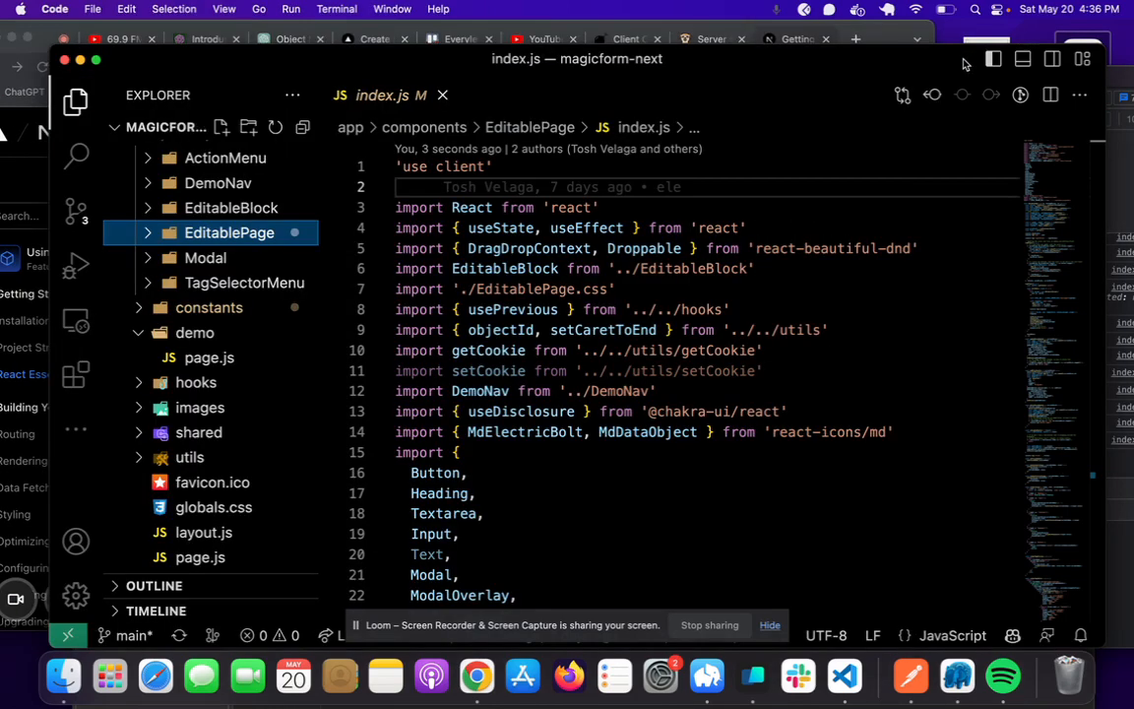